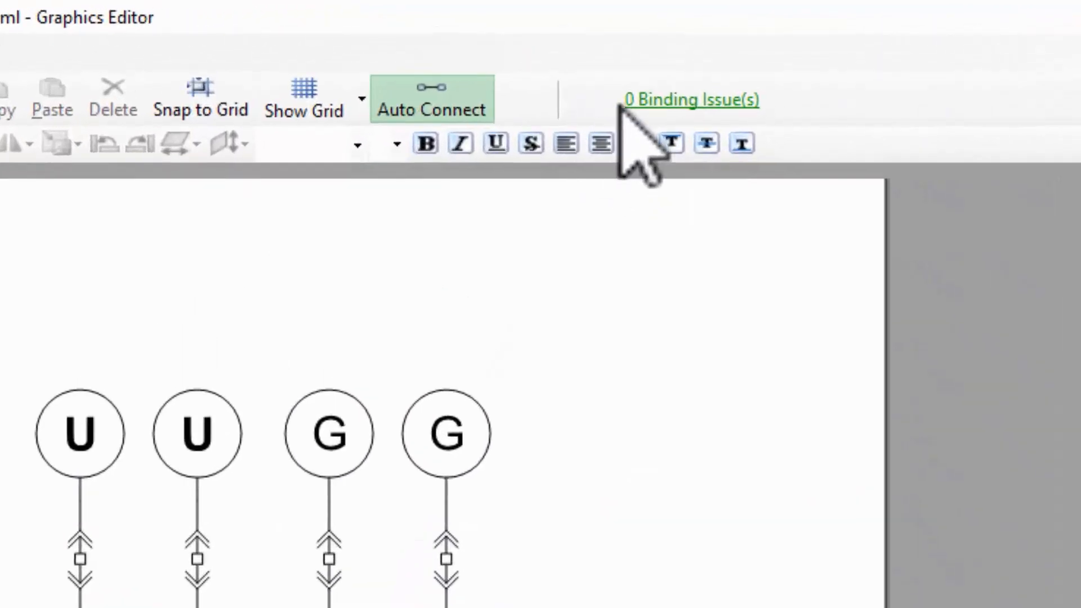
{"action": "mouse_move", "coordinate": [635, 138]}
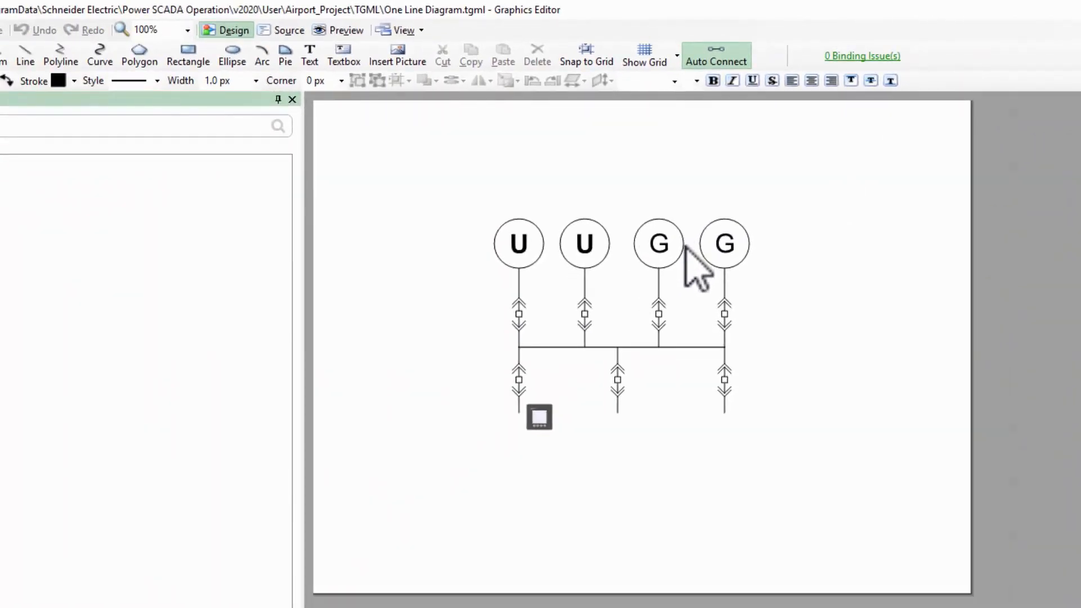
{"action": "mouse_move", "coordinate": [555, 458]}
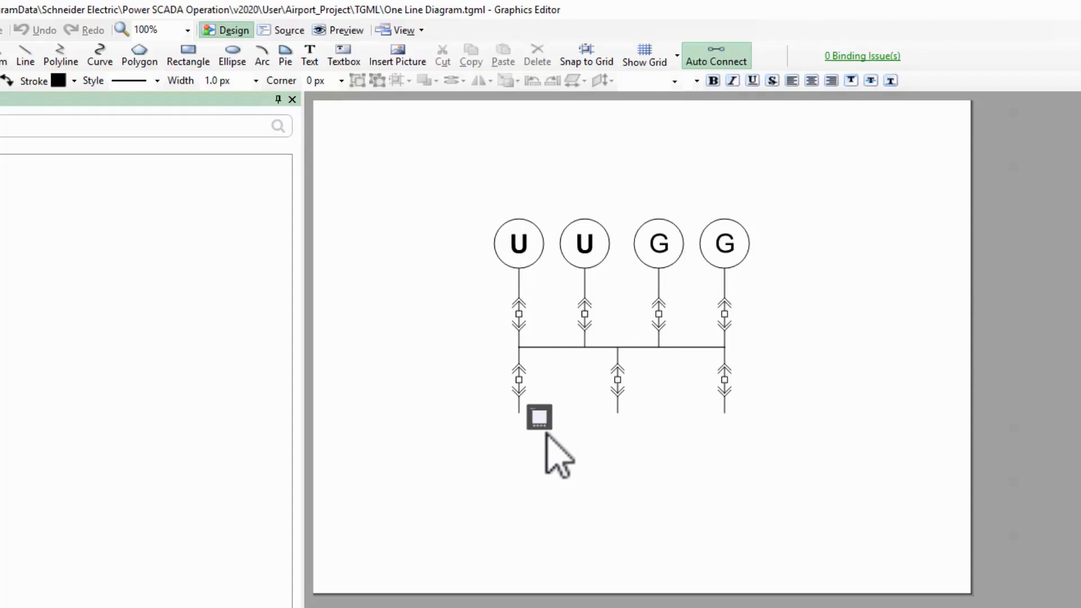
{"action": "mouse_move", "coordinate": [564, 441]}
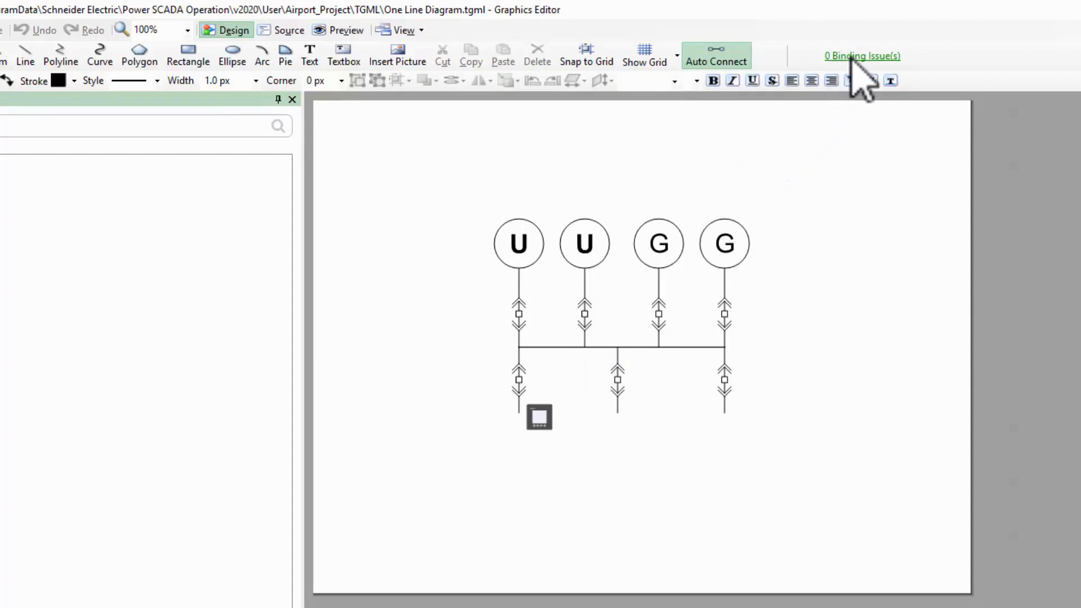
Open Connection Debugger for Airport_Project to list the four Source items with their colours
{"action": "left_click", "coordinate": [862, 55]}
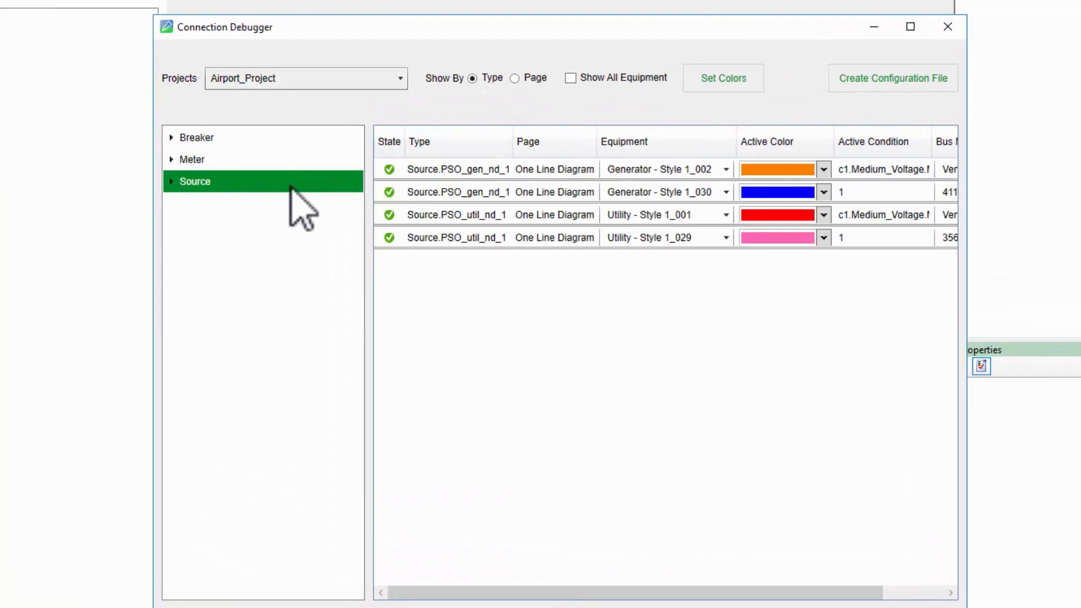
{"action": "mouse_move", "coordinate": [771, 166]}
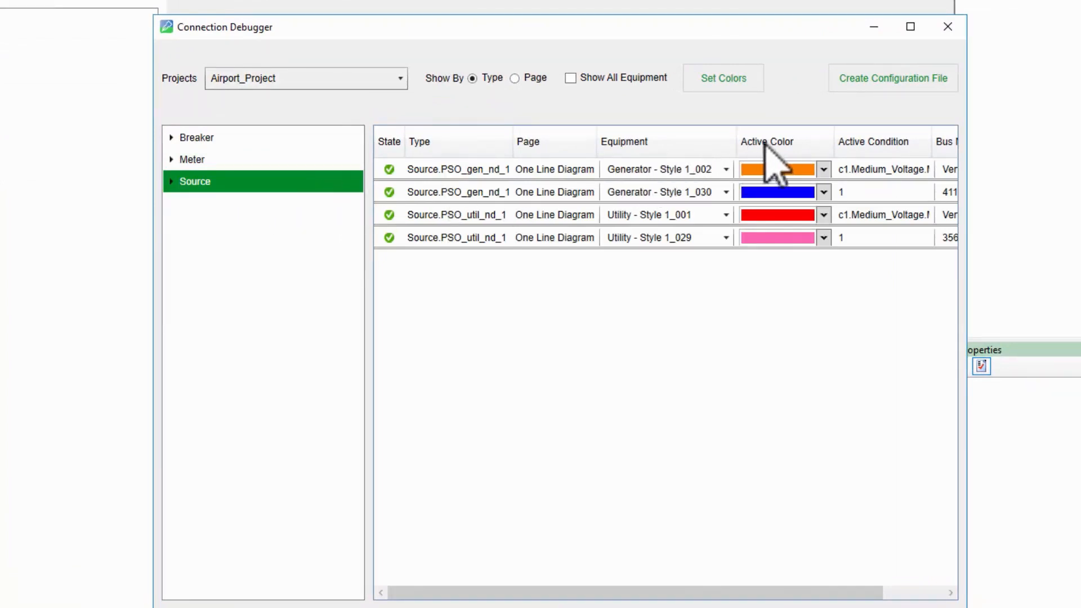
{"action": "mouse_move", "coordinate": [779, 169]}
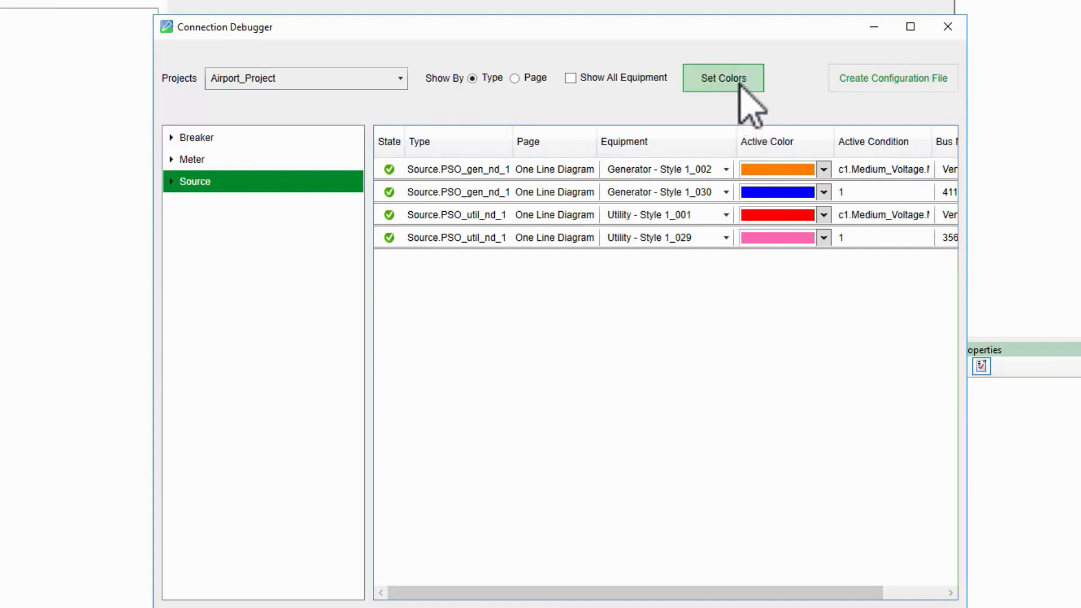
Open the Set Colors dialog showing inactive, multisource, unknown and unmonitored colours
{"action": "left_click", "coordinate": [722, 78]}
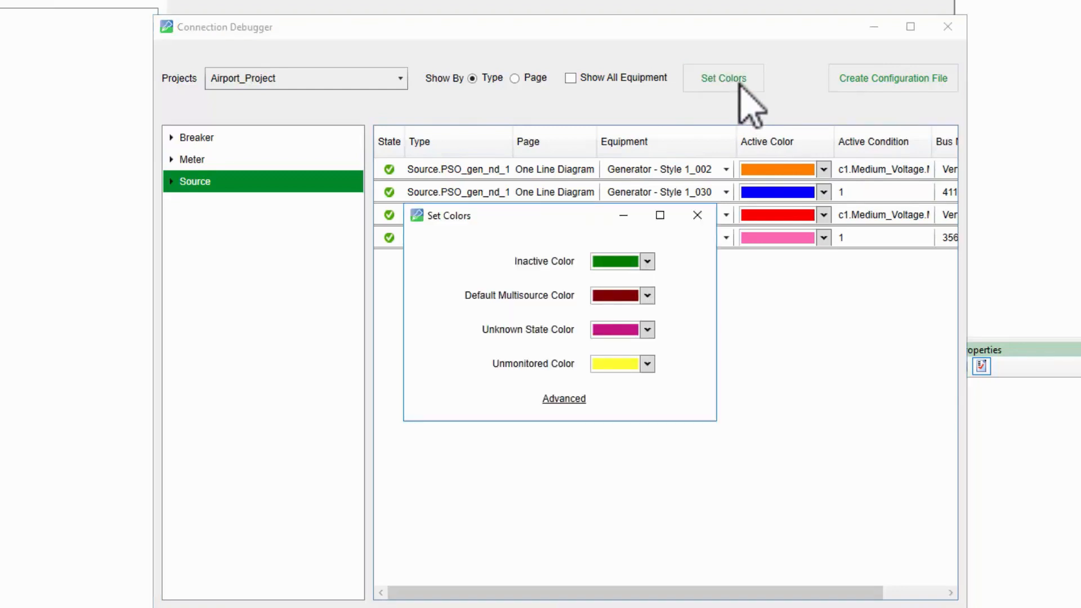
{"action": "mouse_move", "coordinate": [716, 200]}
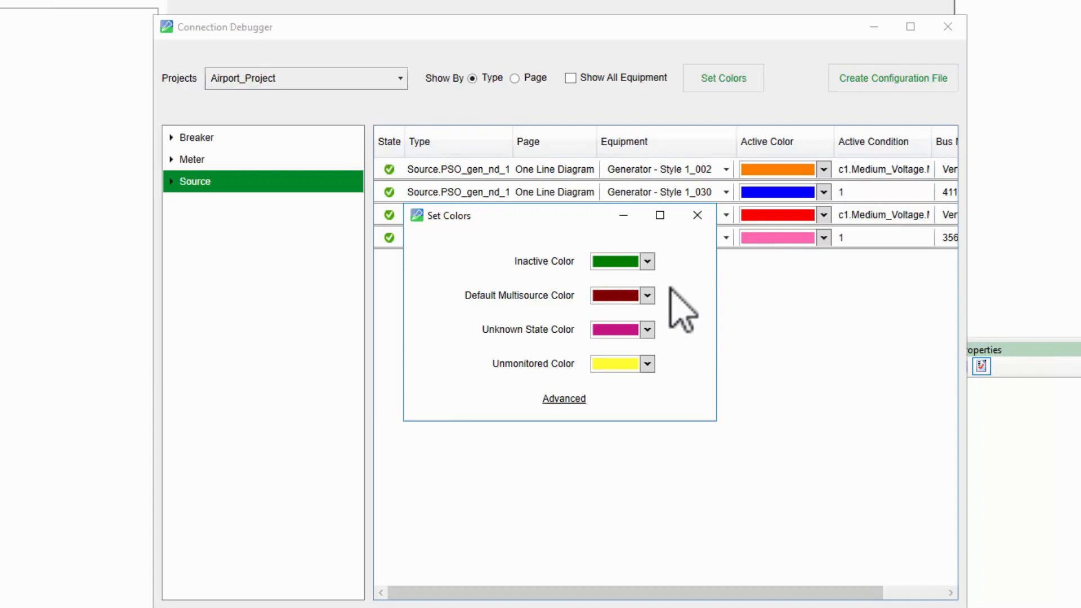
{"action": "mouse_move", "coordinate": [679, 313]}
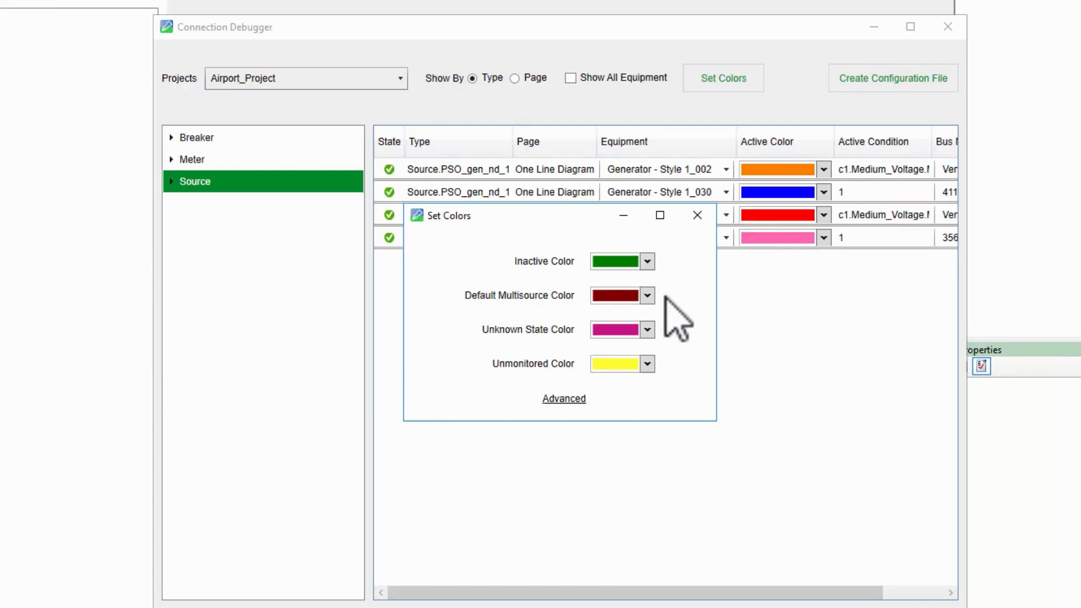
{"action": "mouse_move", "coordinate": [672, 338]}
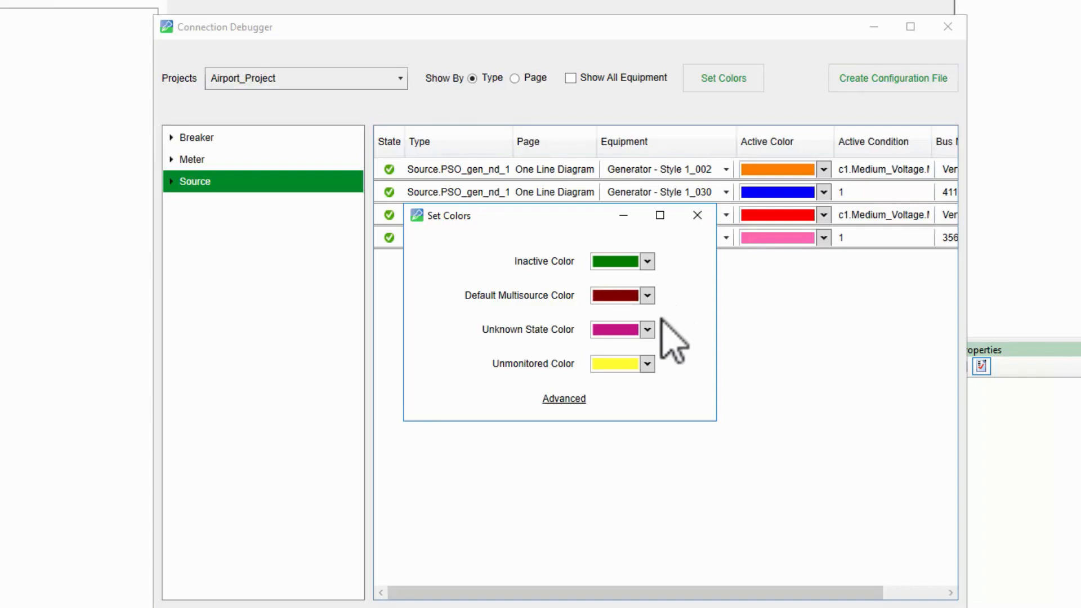
{"action": "mouse_move", "coordinate": [669, 351]}
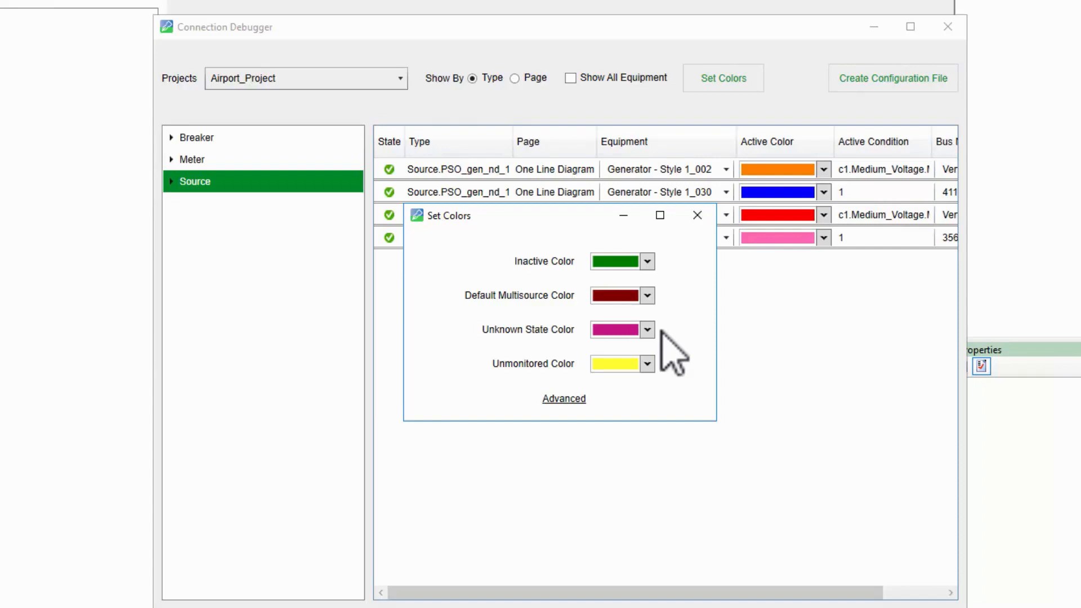
{"action": "mouse_move", "coordinate": [674, 362]}
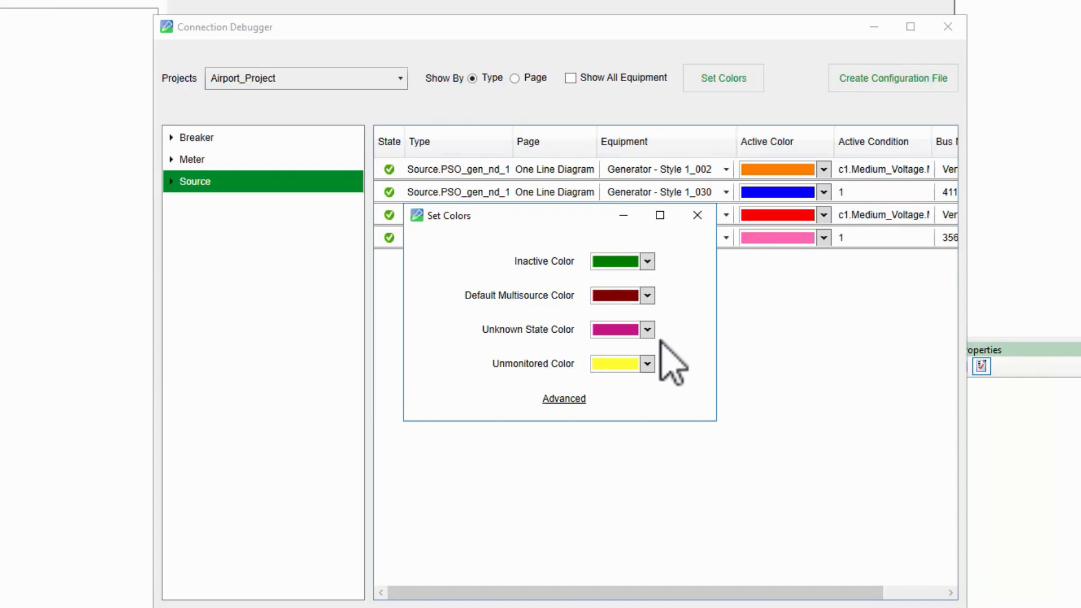
{"action": "mouse_move", "coordinate": [665, 369]}
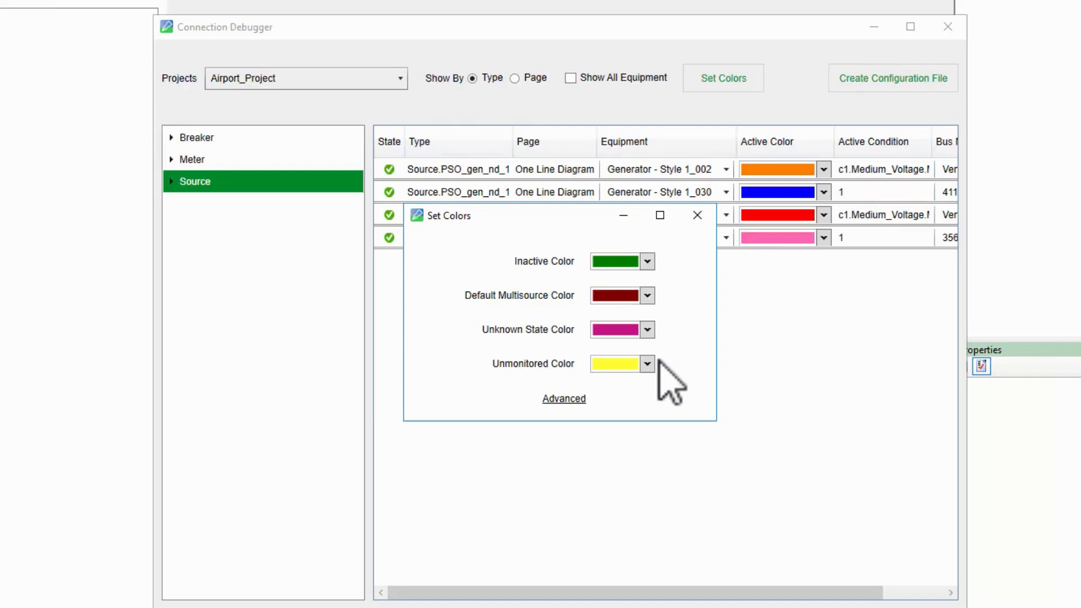
{"action": "mouse_move", "coordinate": [590, 438]}
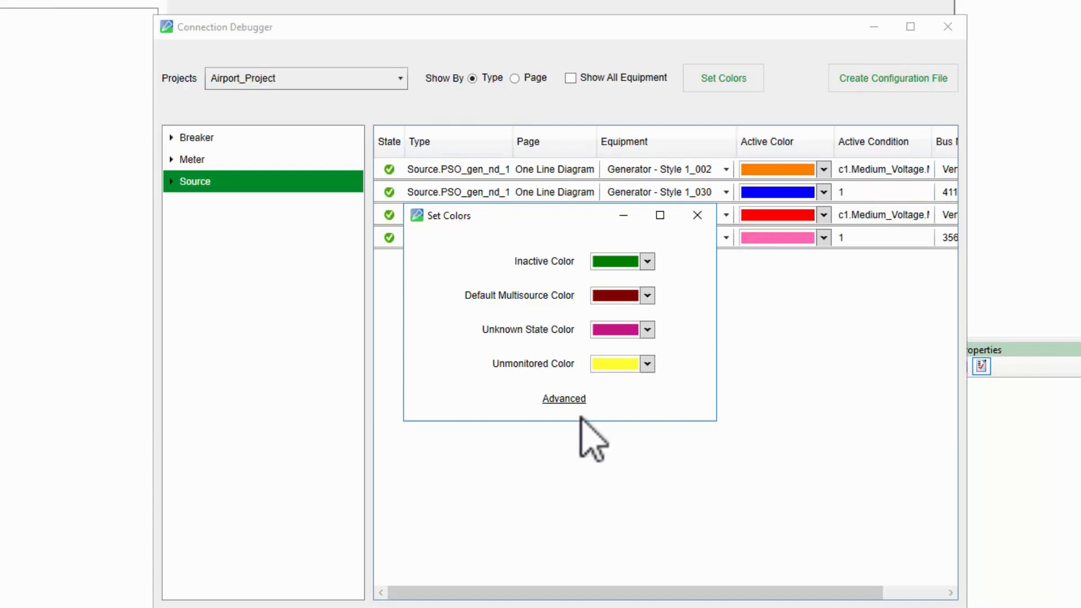
Add a violet multisource colour row linked to the orange, blue, red and pink sources
{"action": "left_click", "coordinate": [563, 398]}
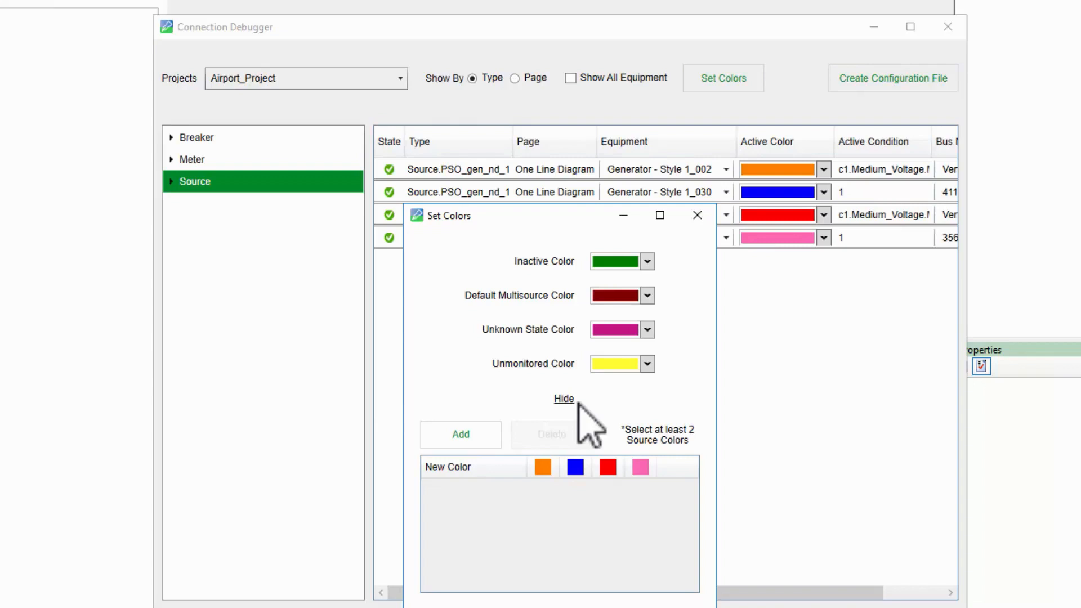
{"action": "mouse_move", "coordinate": [460, 434]}
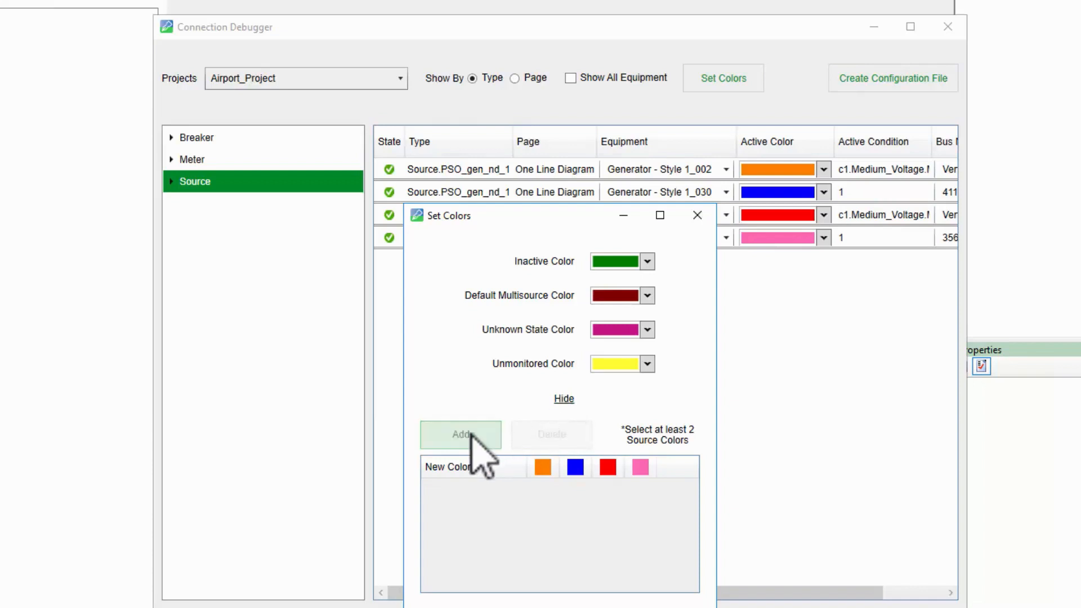
{"action": "left_click", "coordinate": [460, 434]}
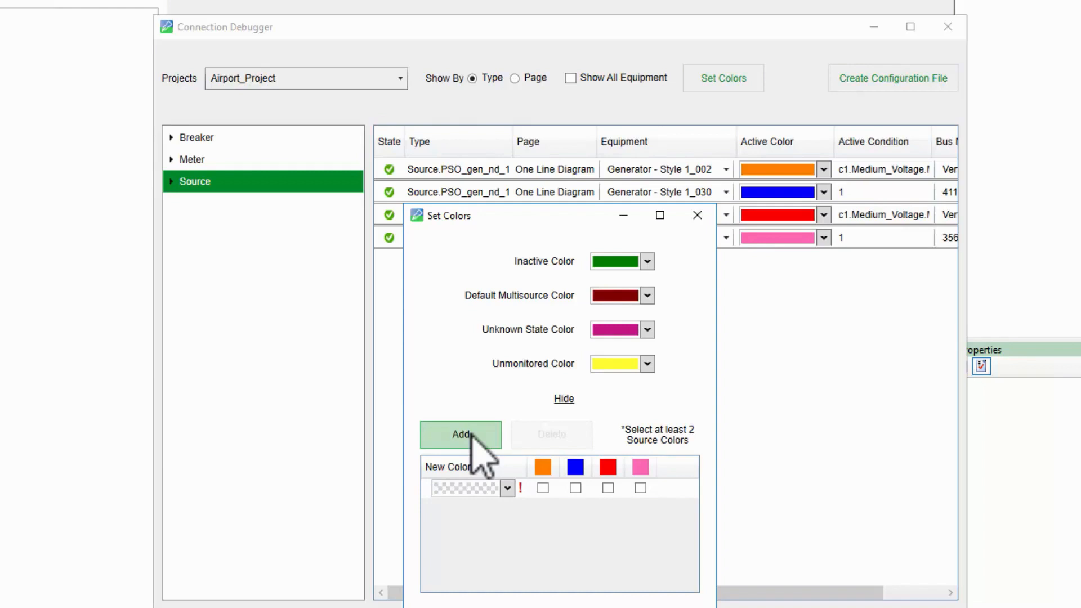
{"action": "mouse_move", "coordinate": [490, 461]}
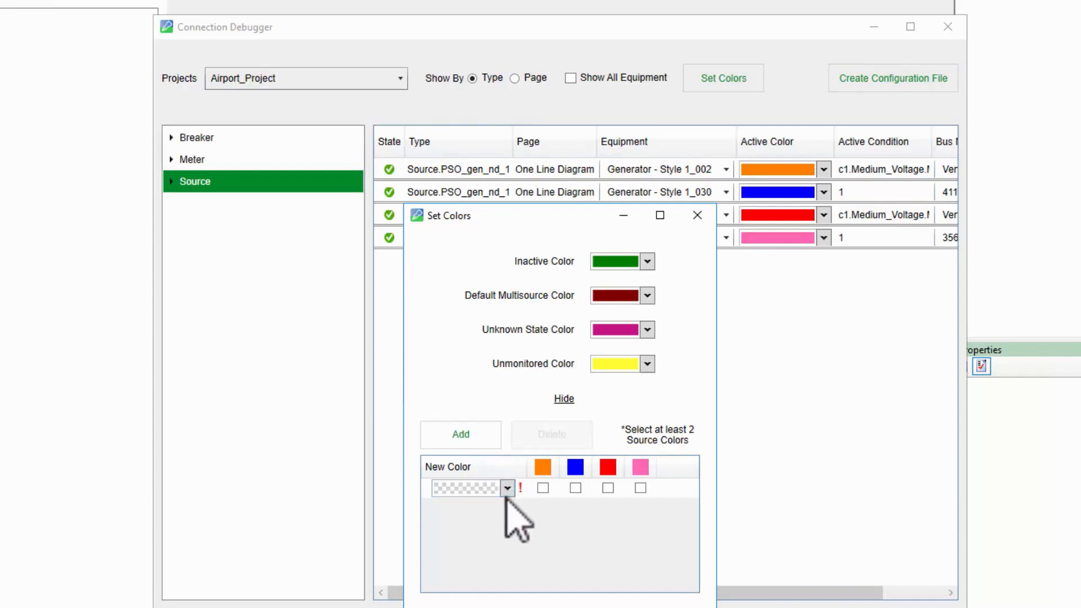
{"action": "left_click", "coordinate": [507, 488]}
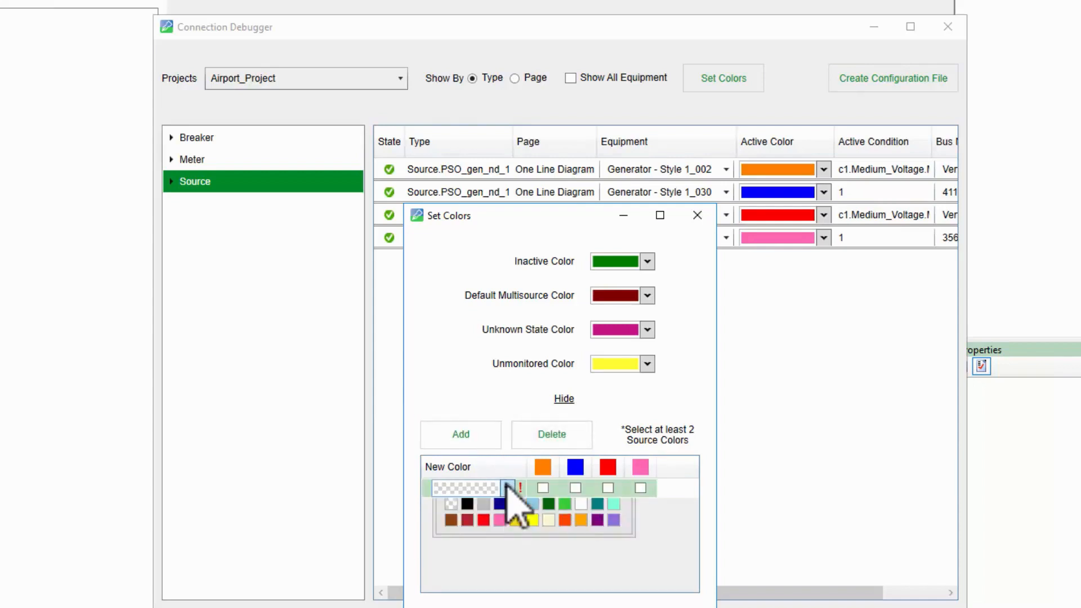
{"action": "left_click", "coordinate": [507, 488]}
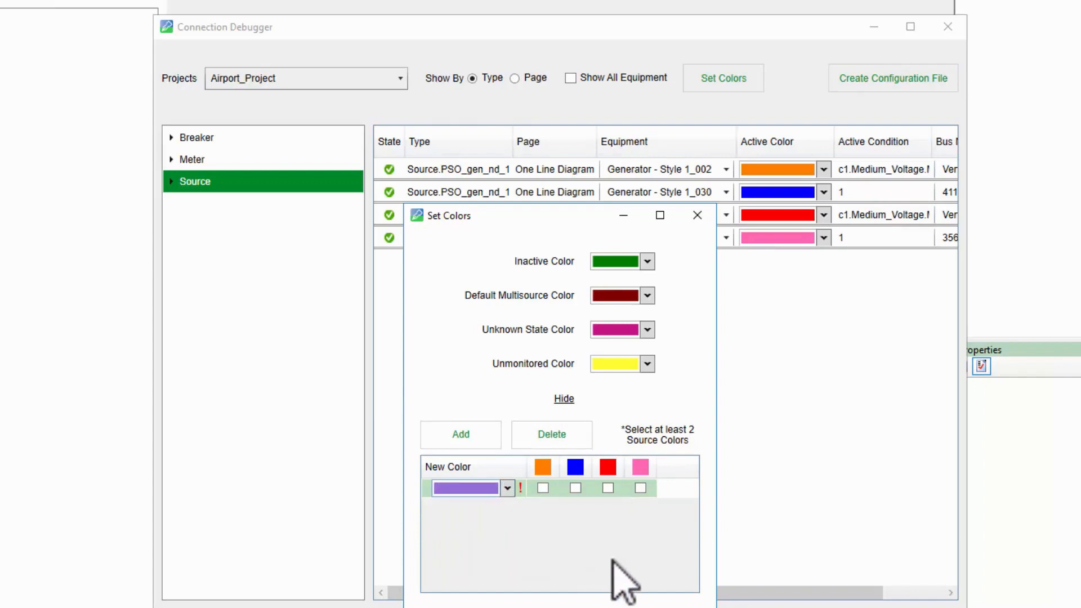
{"action": "left_click", "coordinate": [542, 488]}
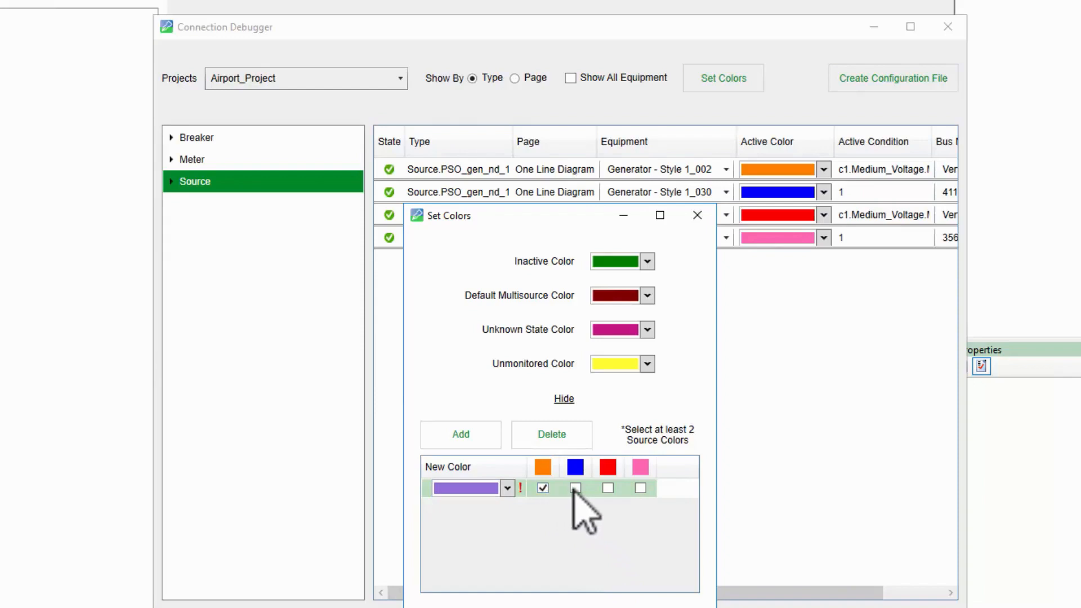
{"action": "left_click", "coordinate": [574, 488]}
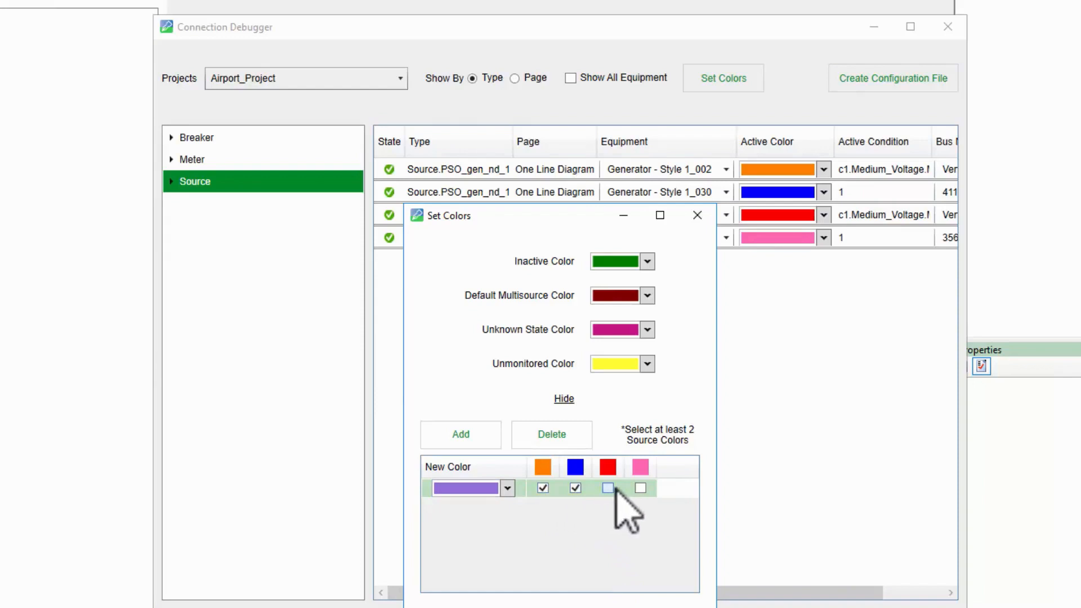
{"action": "left_click", "coordinate": [608, 488]}
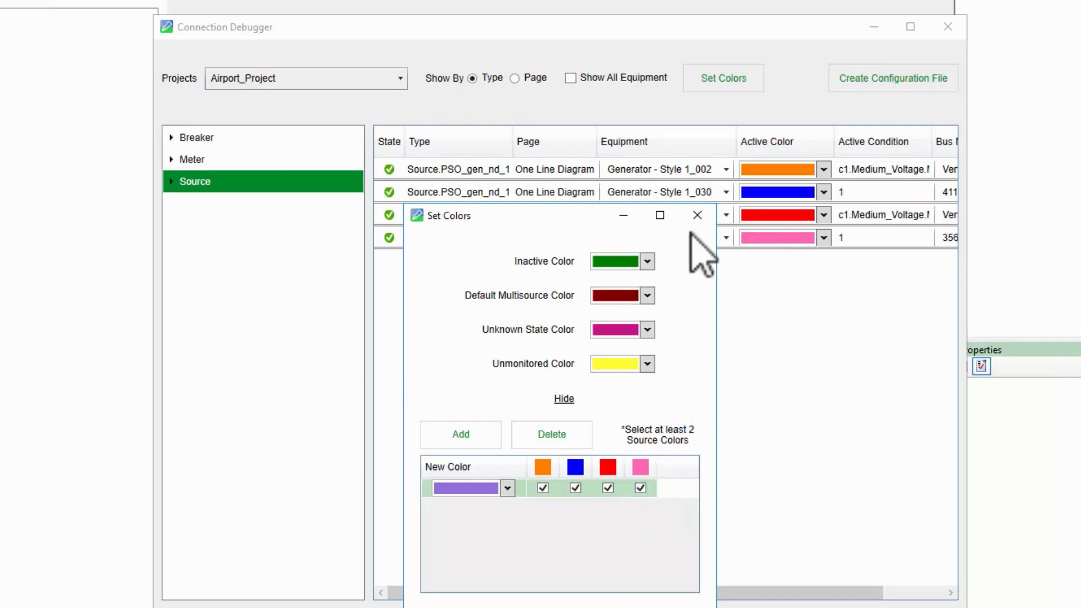
Close Set Colors and view the WebHMI one-line diagram with a violet main bus
{"action": "left_click", "coordinate": [696, 215]}
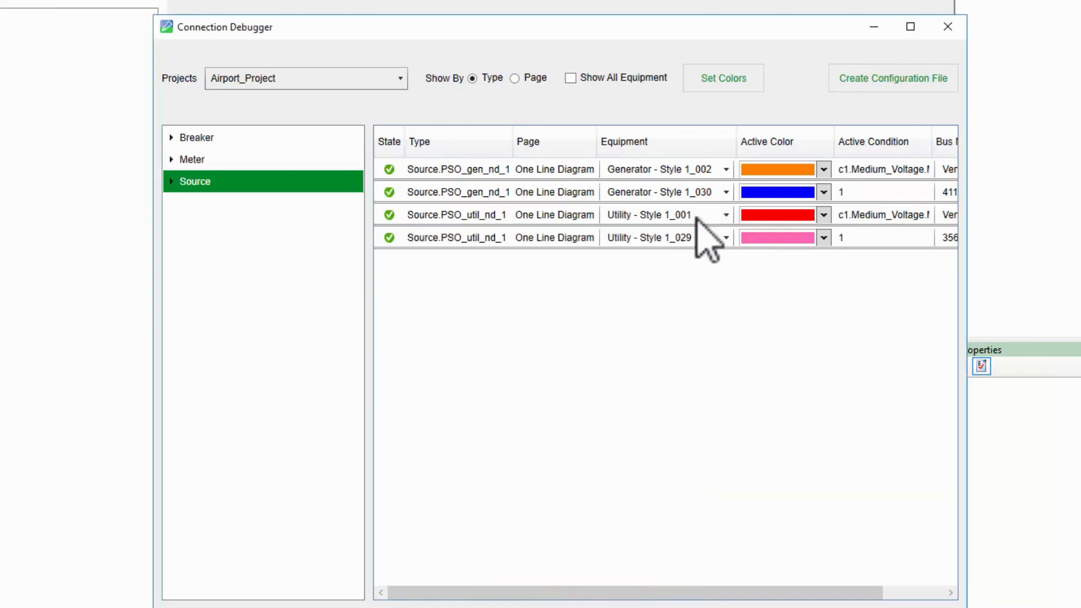
{"action": "mouse_move", "coordinate": [724, 206]}
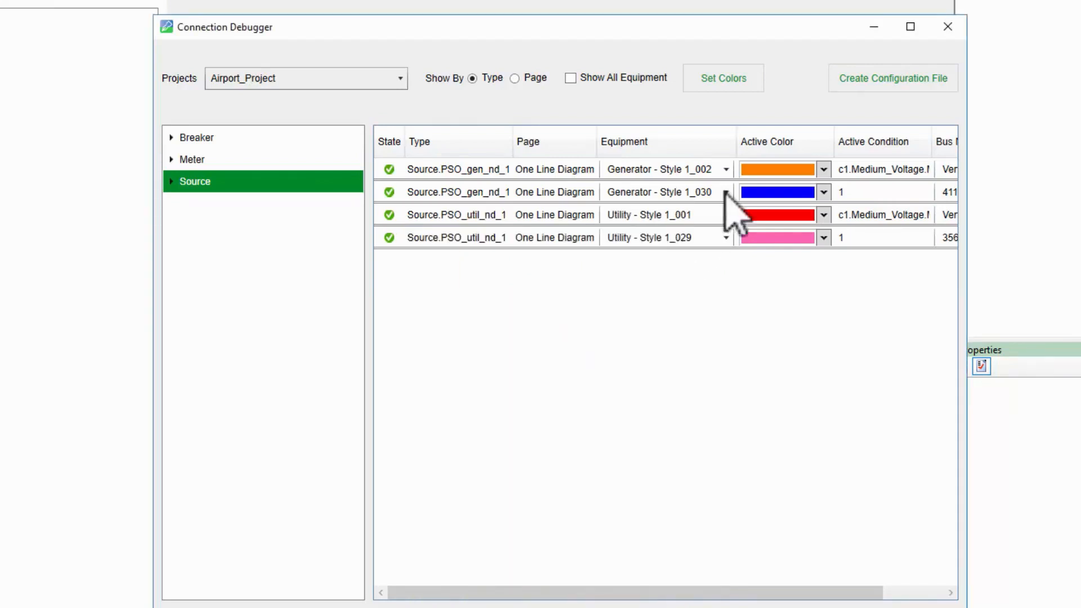
{"action": "left_click", "coordinate": [946, 27]}
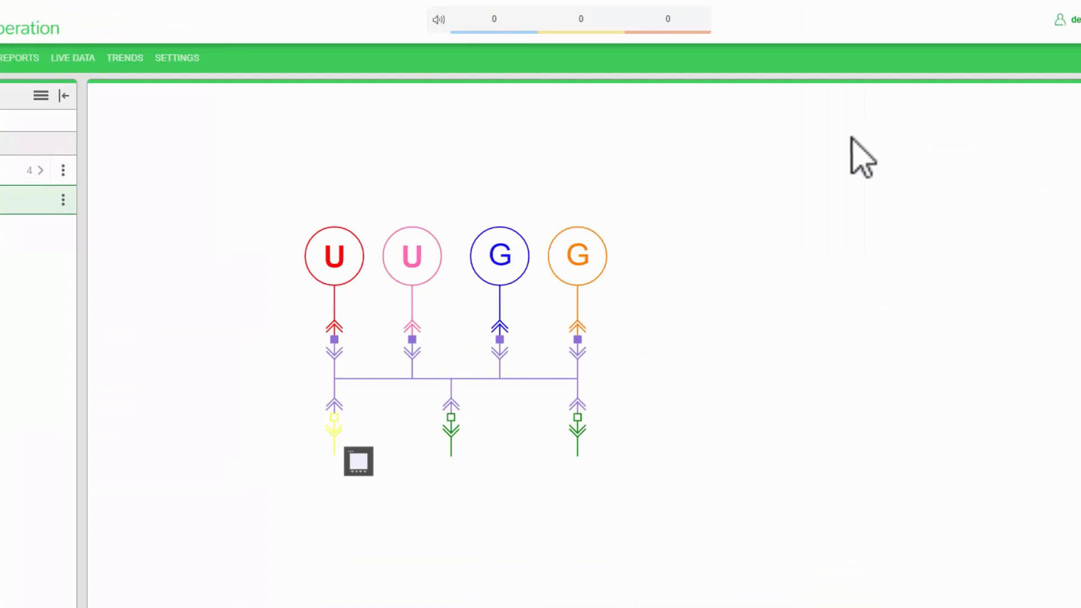
{"action": "mouse_move", "coordinate": [721, 275]}
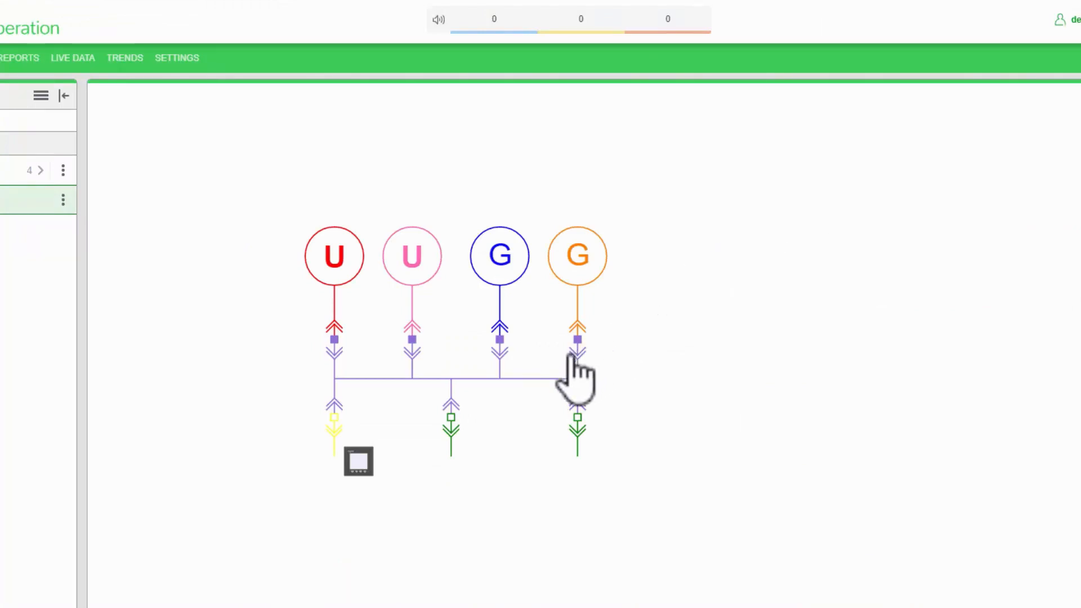
{"action": "mouse_move", "coordinate": [535, 361]}
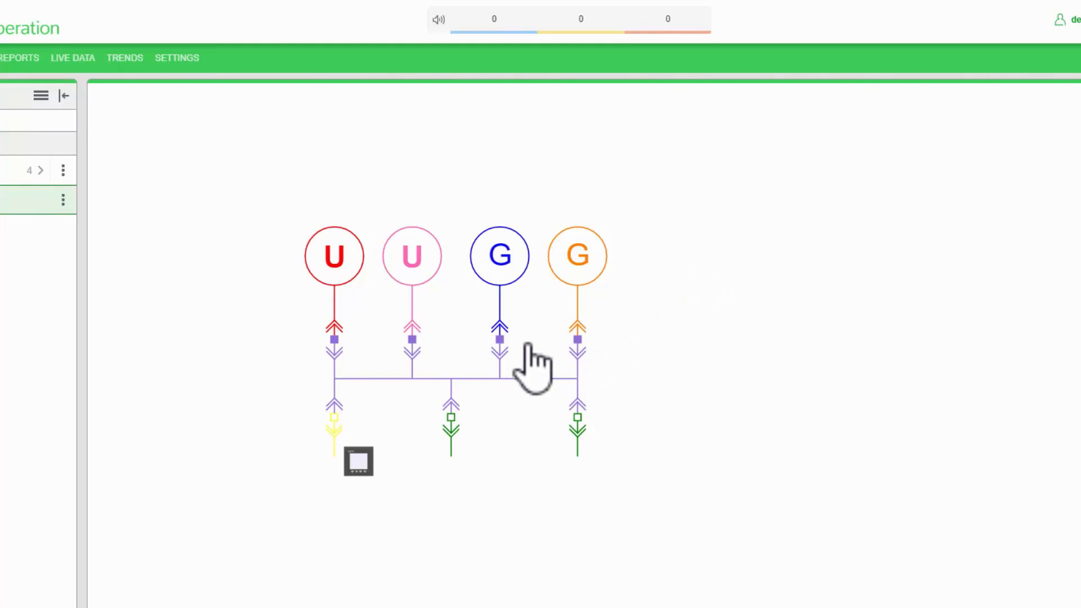
{"action": "mouse_move", "coordinate": [534, 358]}
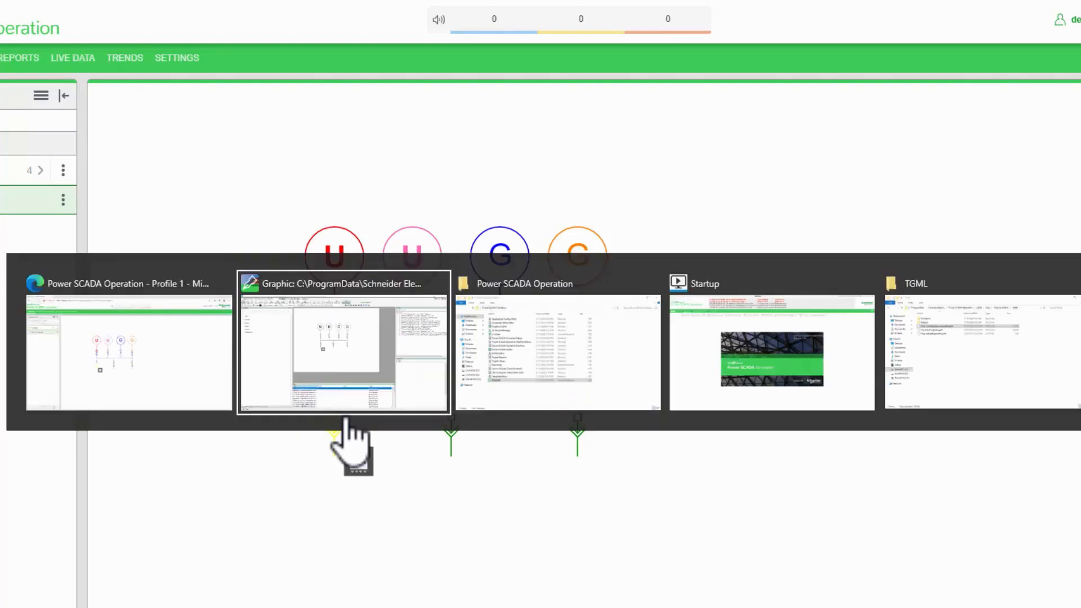
Save the one-line diagram, then untick source checkboxes on the violet multisource row
{"action": "left_click", "coordinate": [343, 283]}
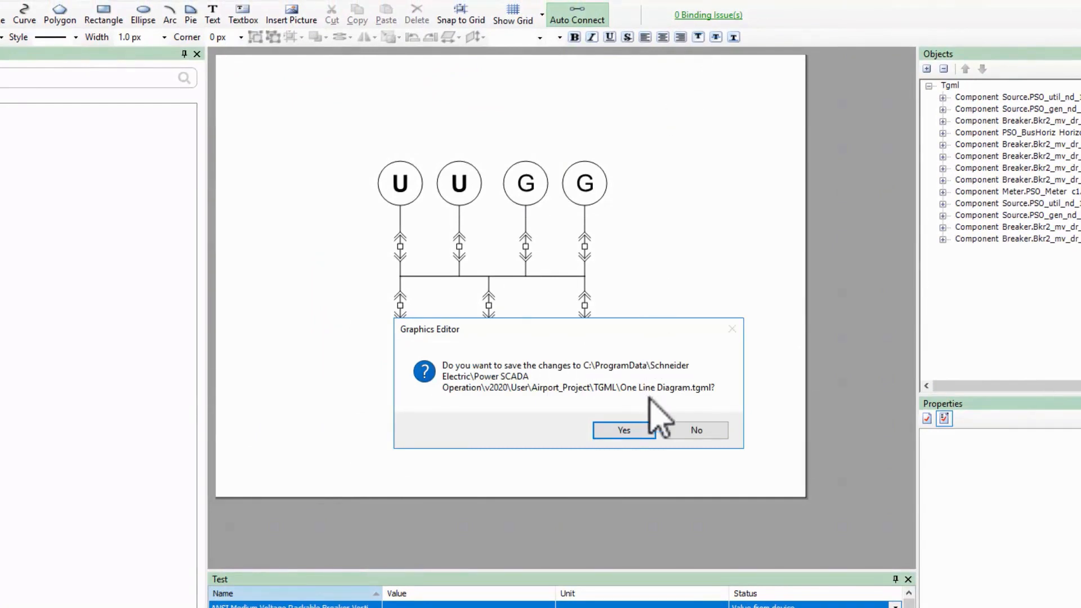
{"action": "left_click", "coordinate": [623, 430]}
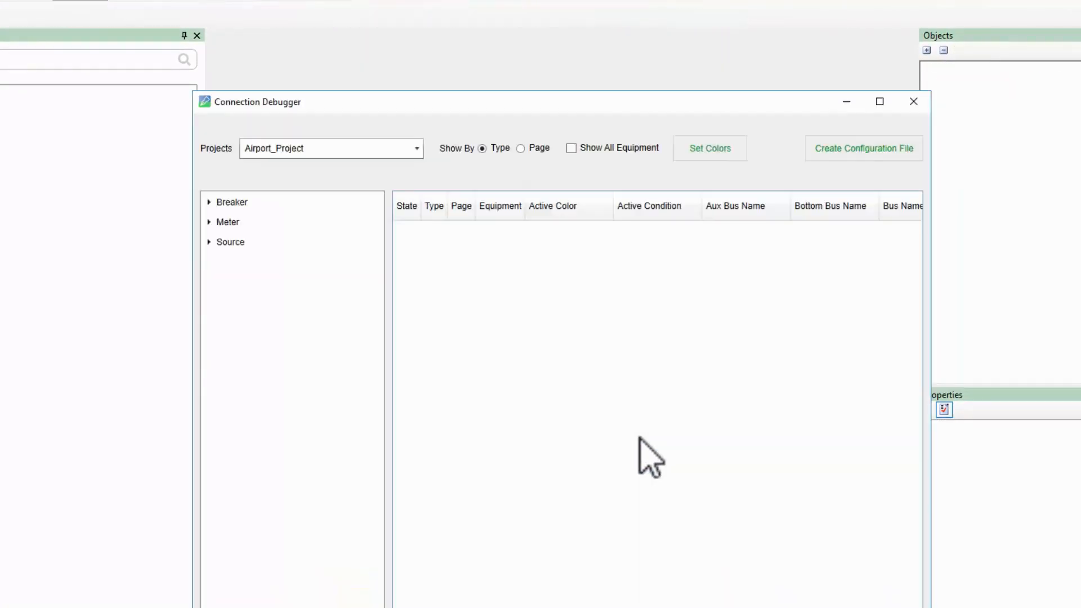
{"action": "left_click", "coordinate": [709, 147]}
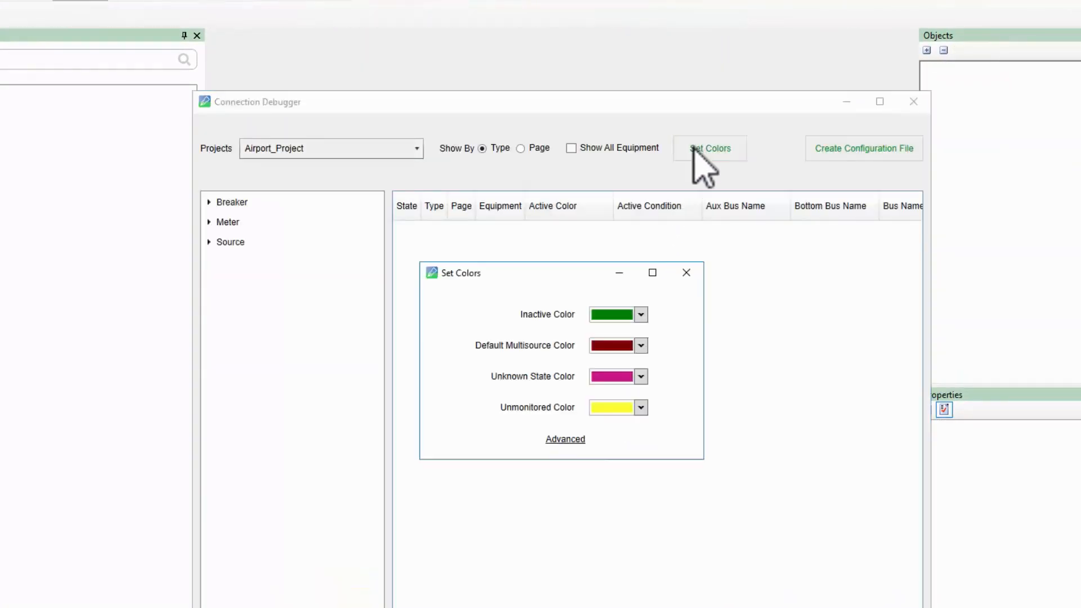
{"action": "left_click", "coordinate": [565, 439]}
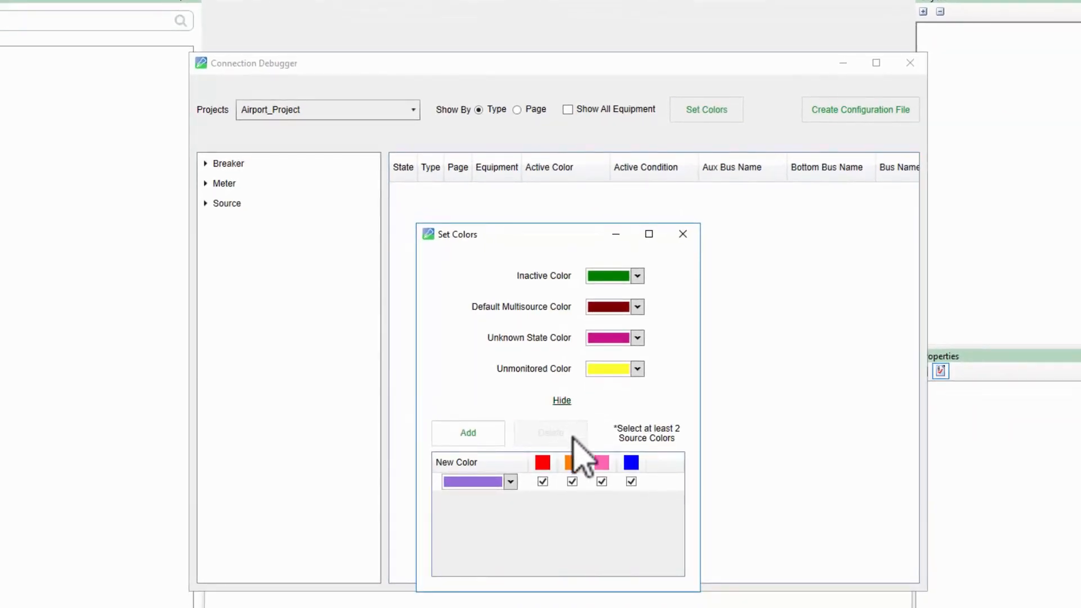
{"action": "left_click", "coordinate": [601, 481]}
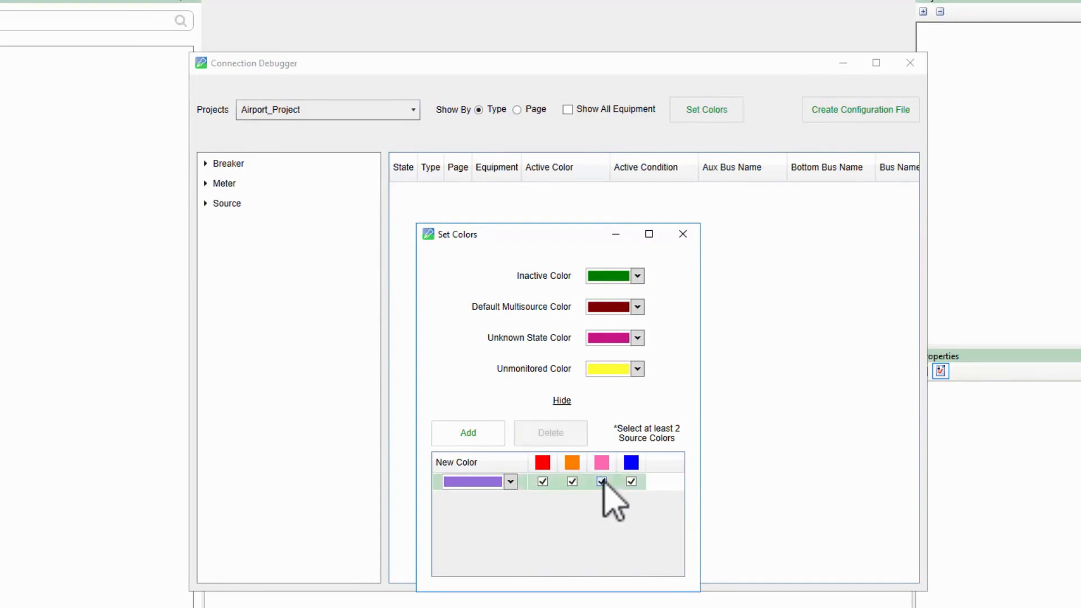
{"action": "left_click", "coordinate": [602, 481]}
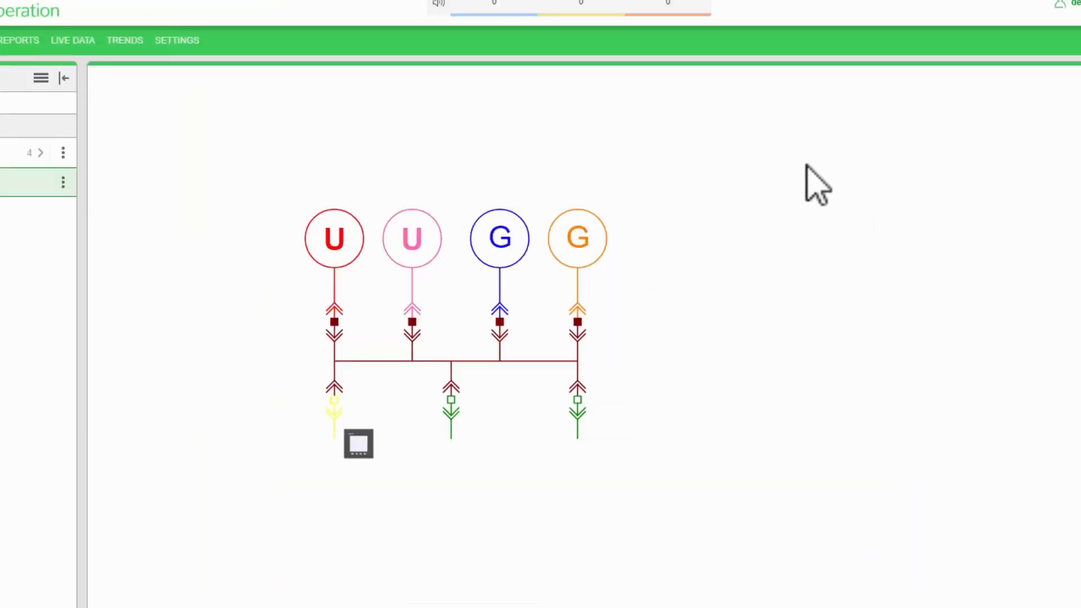
{"action": "mouse_move", "coordinate": [748, 237]}
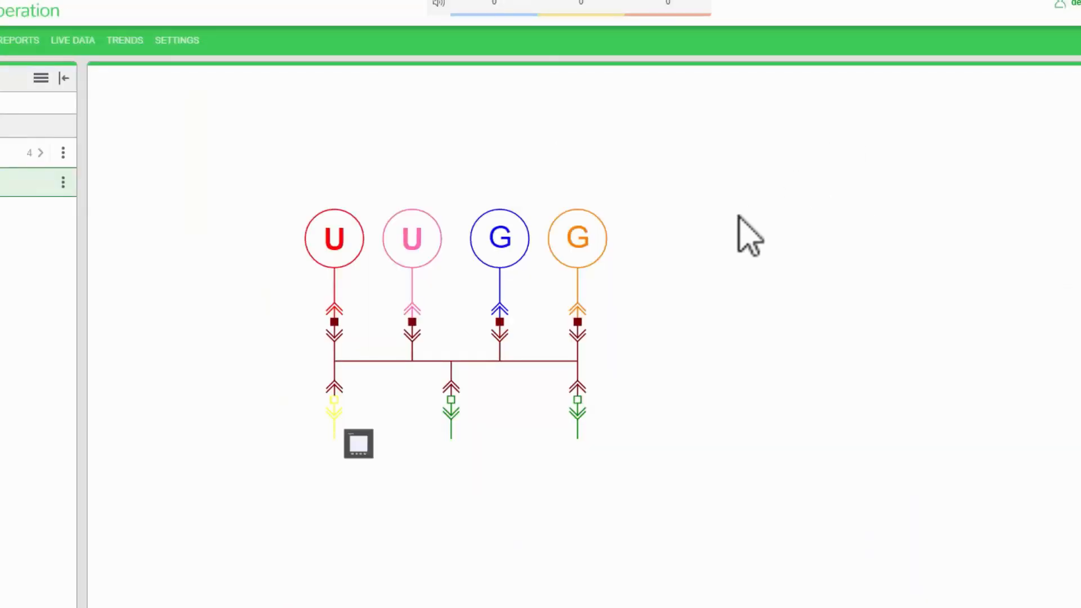
{"action": "mouse_move", "coordinate": [727, 255]}
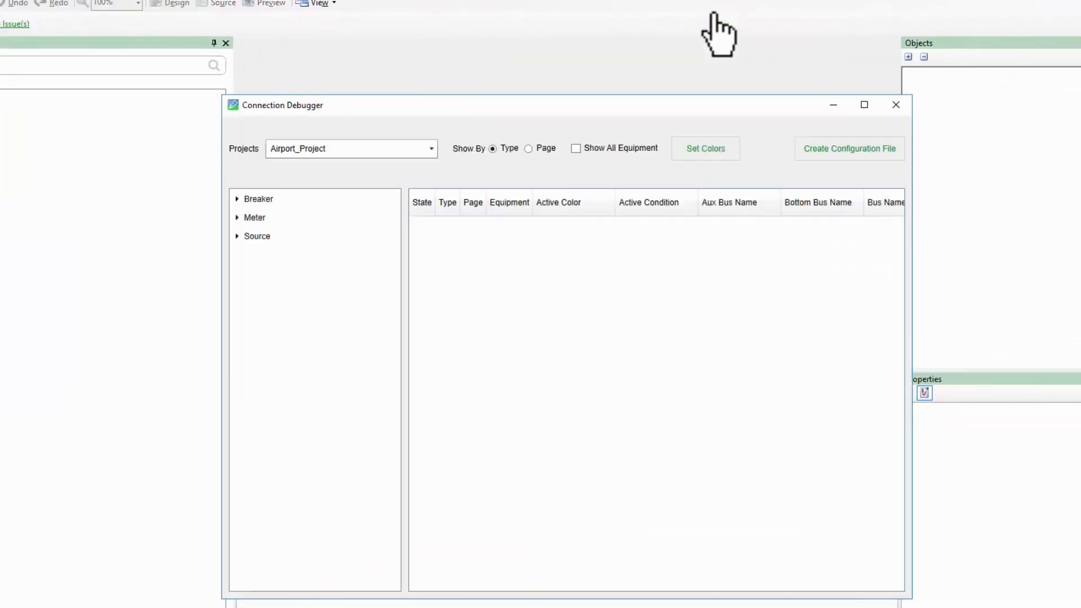
Reopen Set Colors Advanced to see the violet row with only red ticked
{"action": "left_click", "coordinate": [705, 148]}
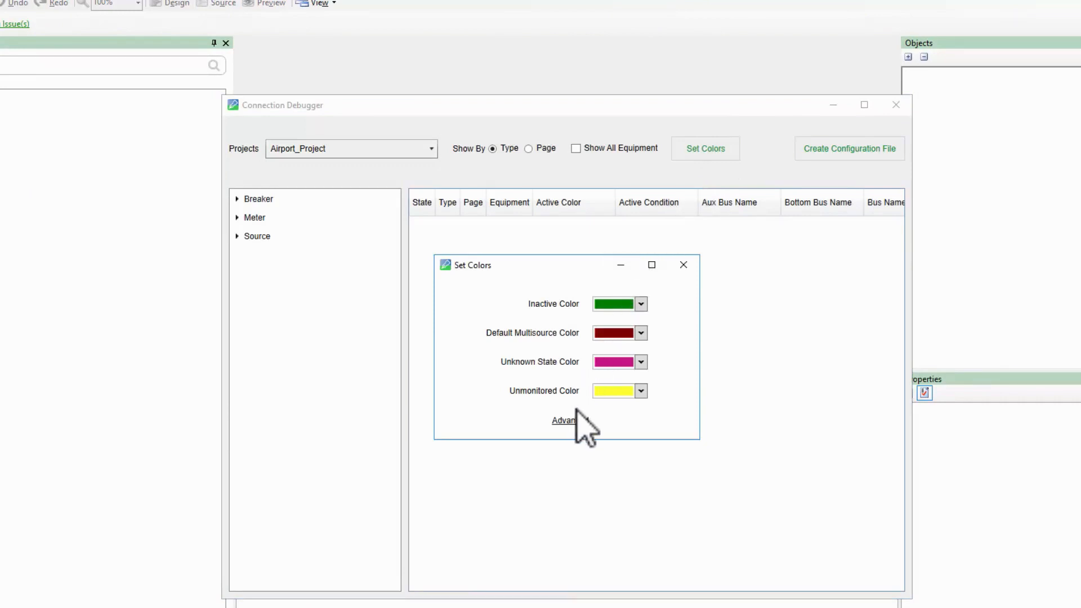
{"action": "left_click", "coordinate": [562, 420]}
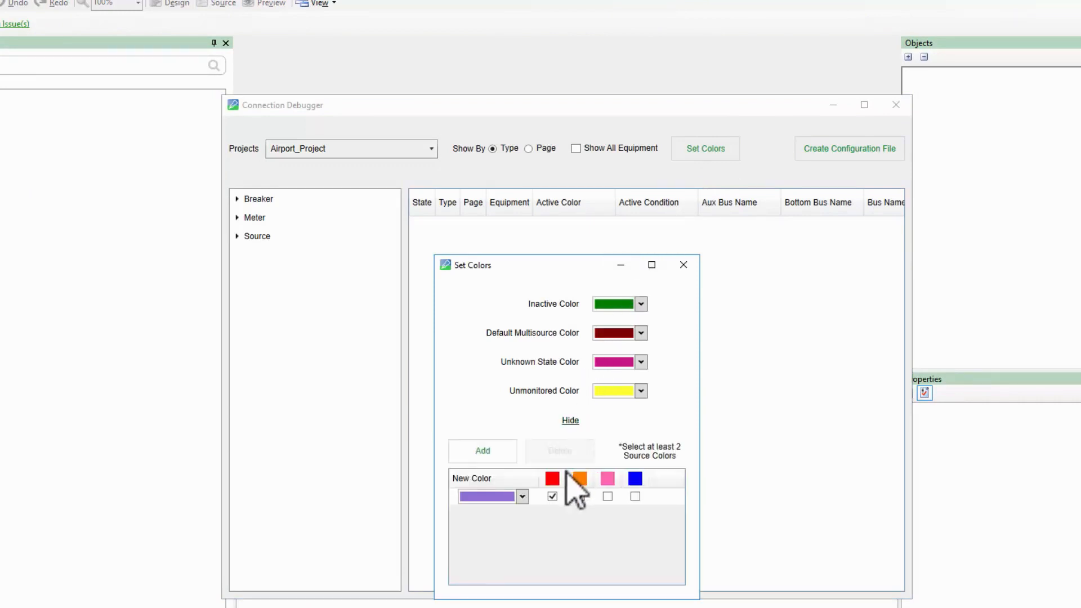